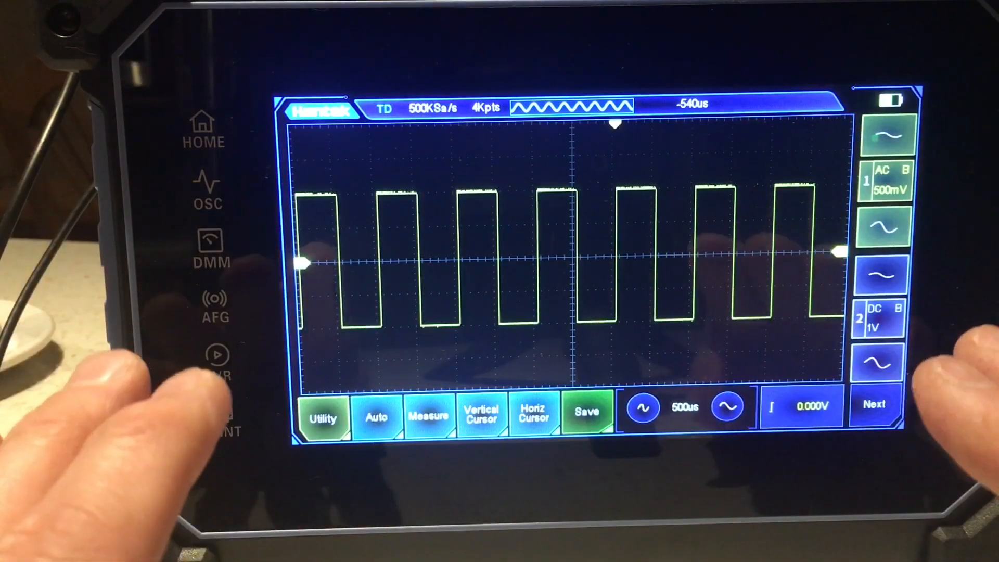
Show channel 1's settings: AC coupling, bandwidth limit on, 1X probe, 0.000V offset.
click(885, 183)
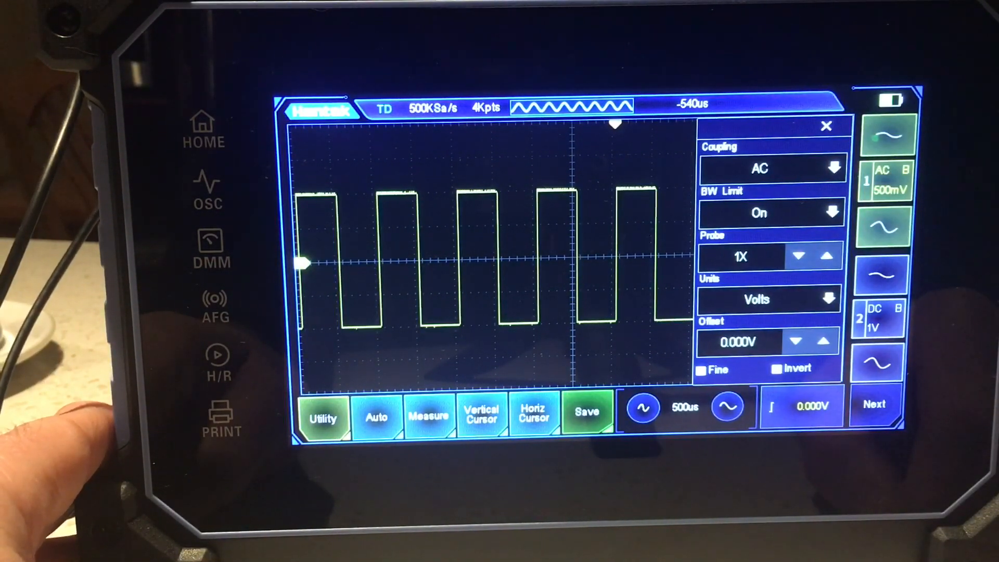
Review the trigger settings (CH1 source, single mode, rising slope) and return to the trace.
click(827, 126)
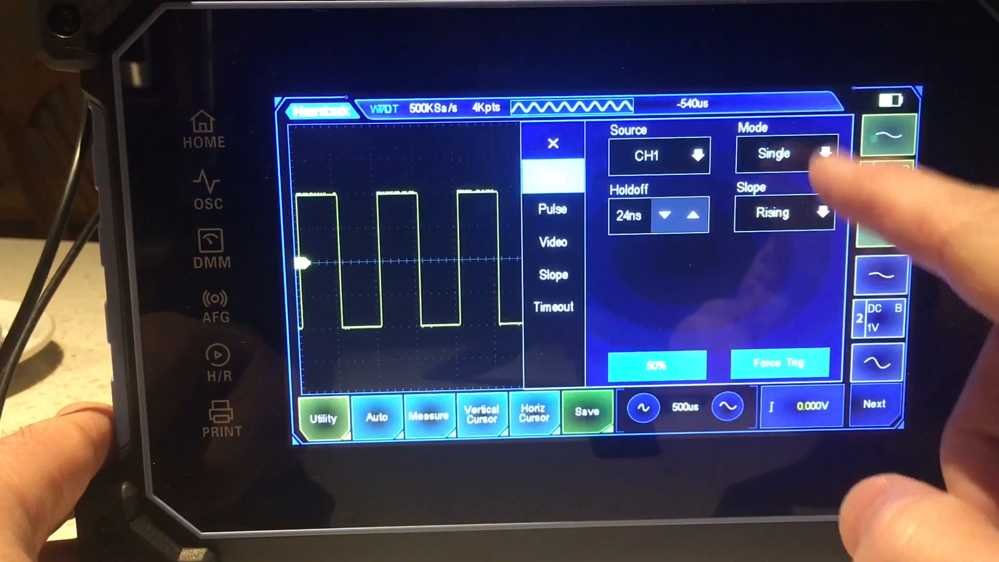
click(784, 154)
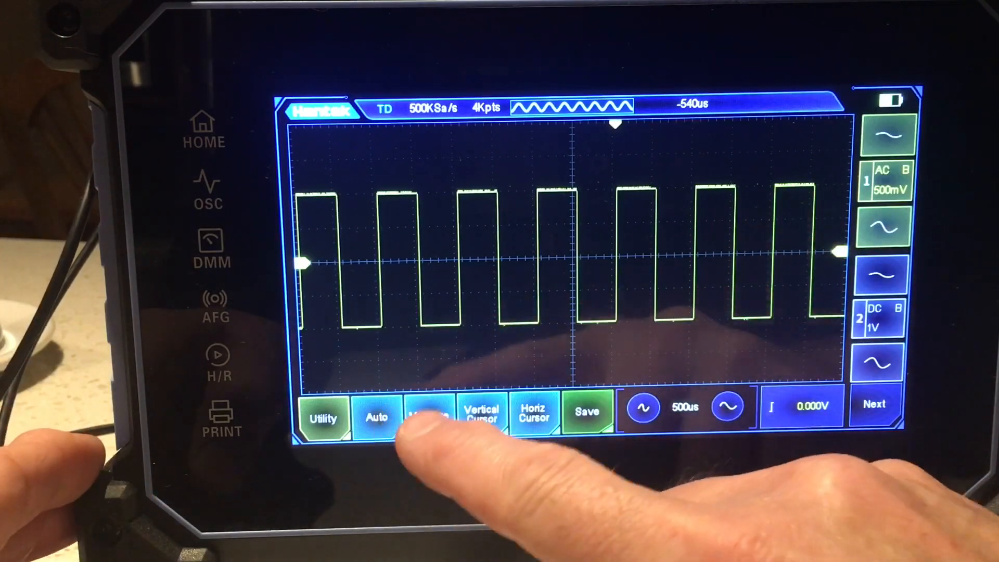
Add Frequency, +Duty, Max and +Width CH1 measurements so their readouts show beneath the trace.
click(430, 417)
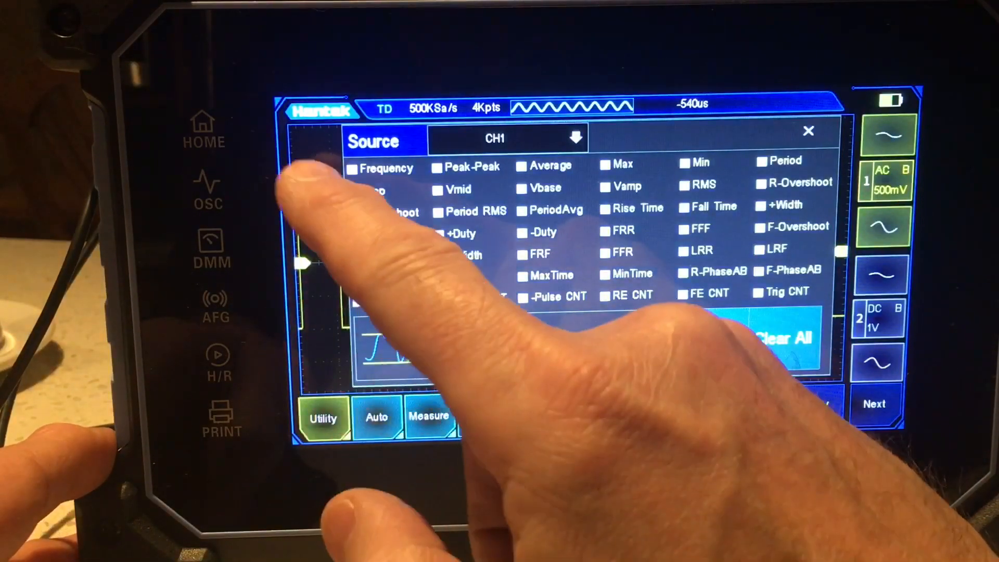
click(354, 189)
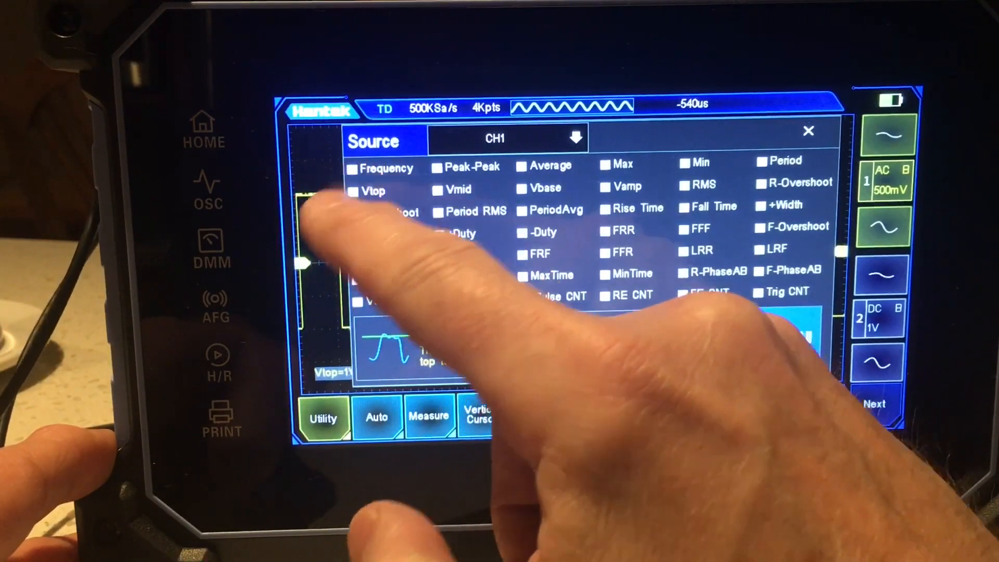
click(353, 168)
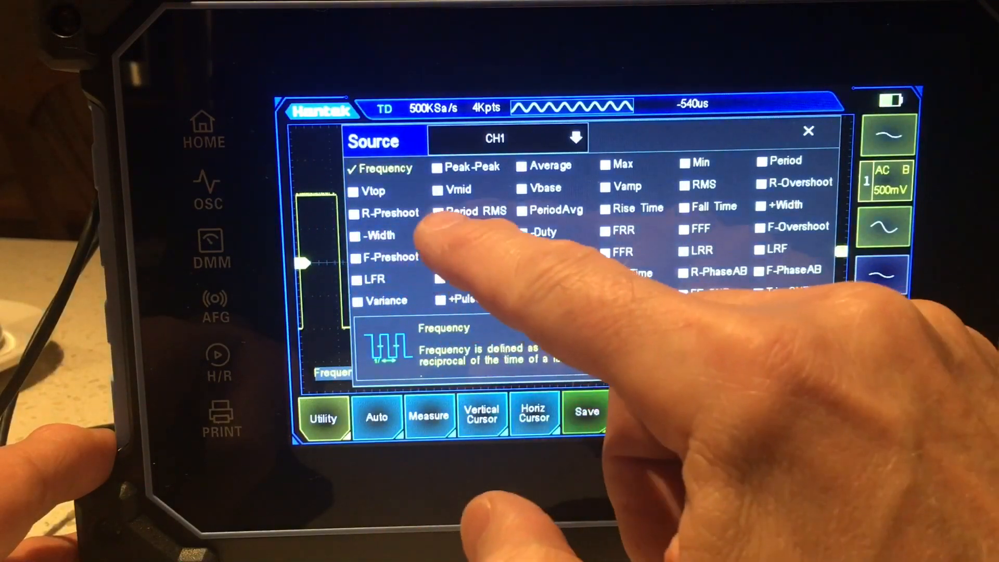
click(459, 234)
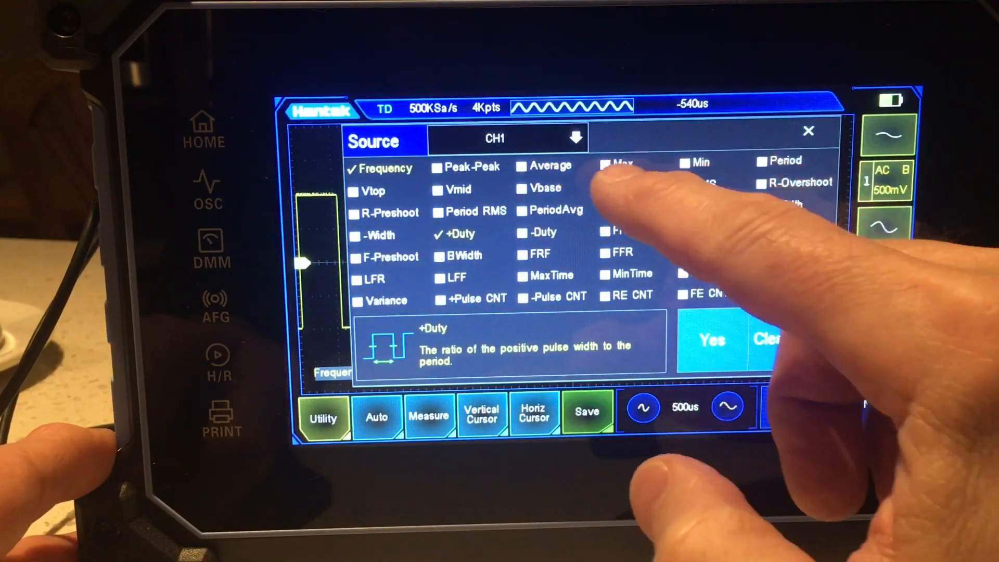
click(603, 164)
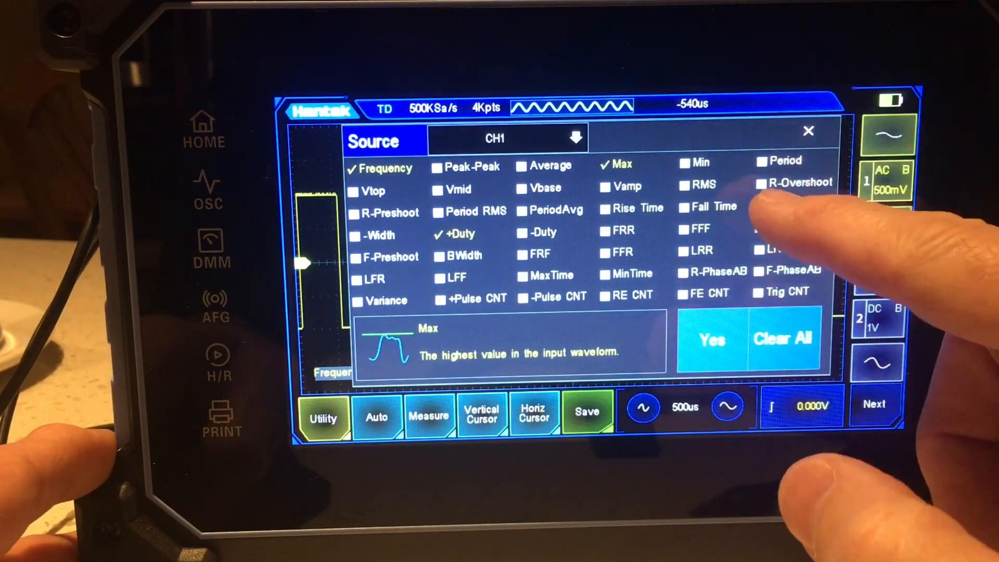
click(779, 205)
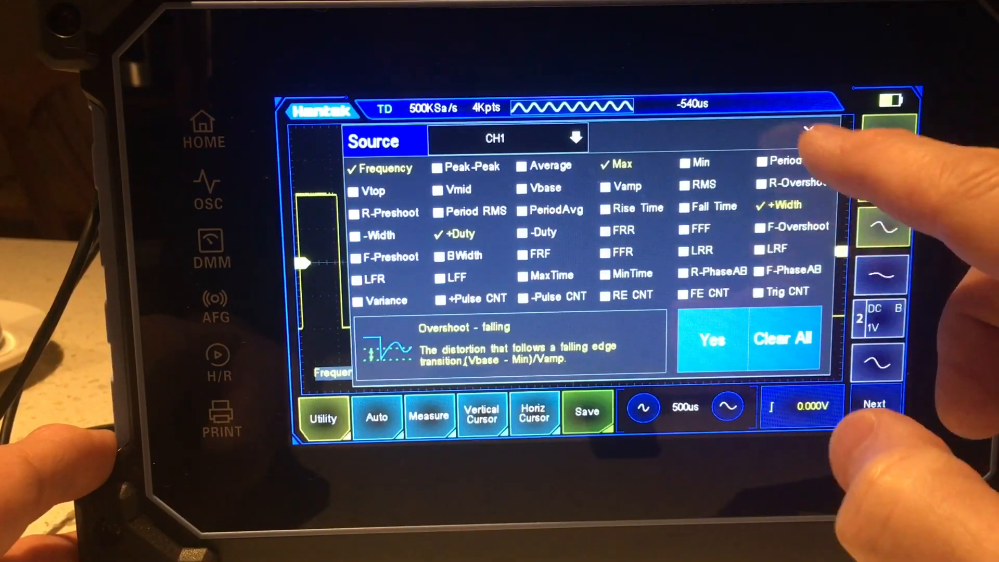
click(810, 131)
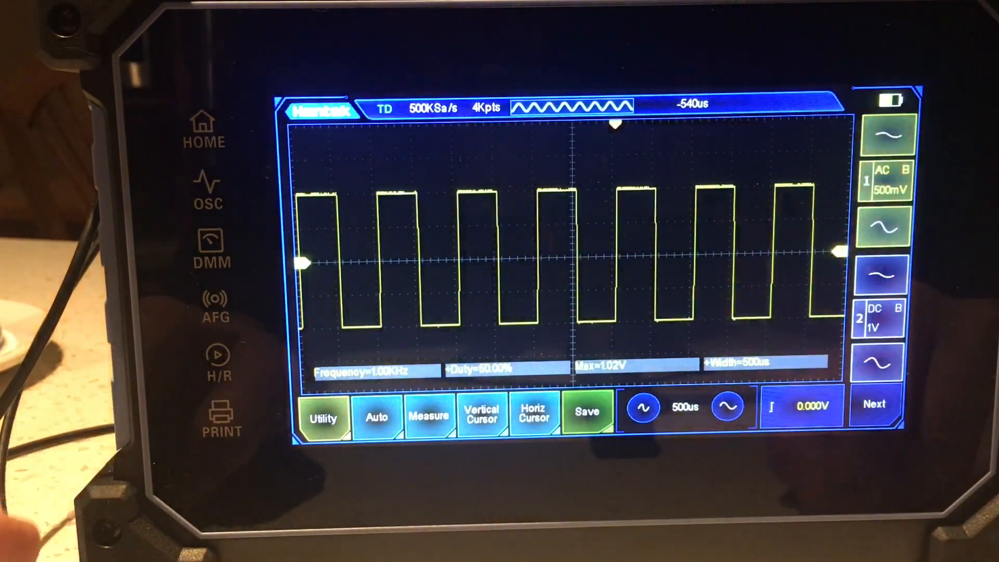